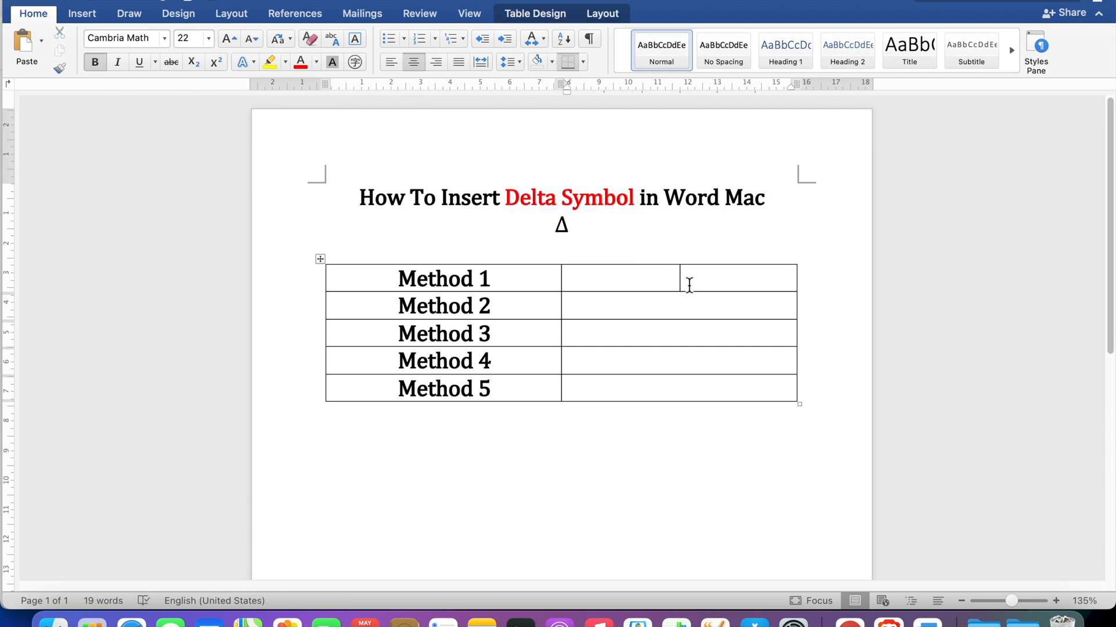
- Enter Δ in the Method 1 cell as an equation by typing \increment
{"action": "left_click", "coordinate": [82, 13]}
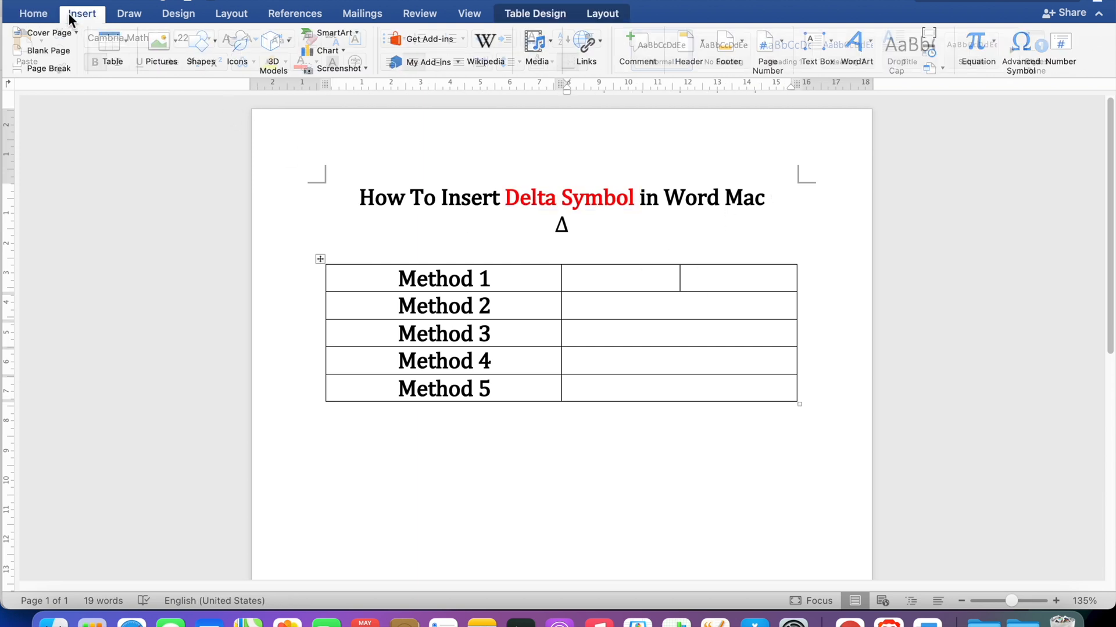
{"action": "left_click", "coordinate": [977, 42]}
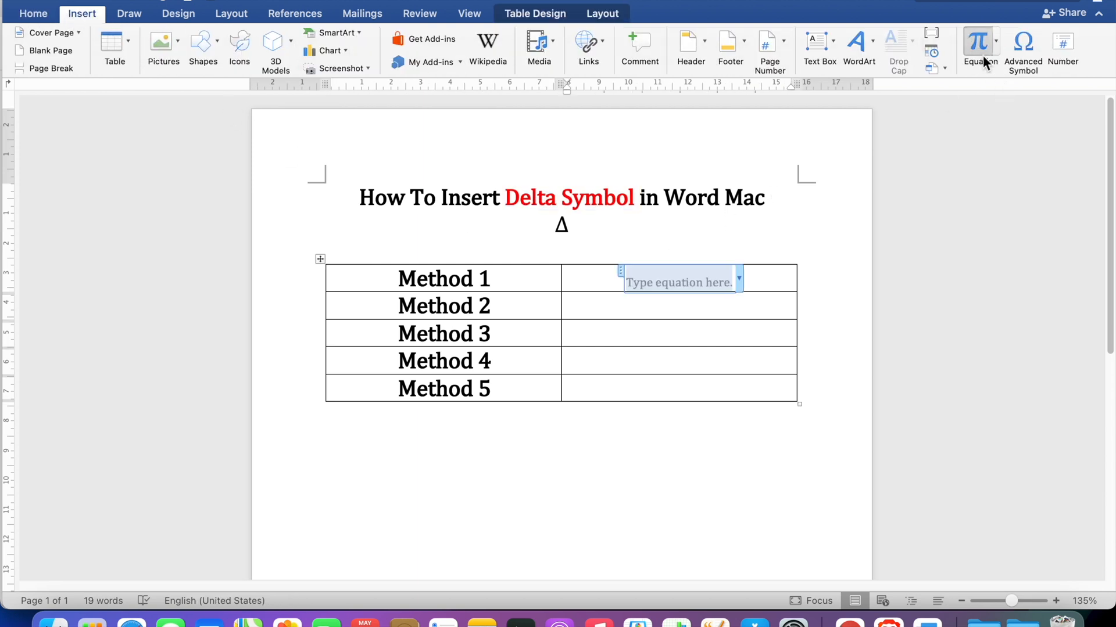
{"action": "type", "text": "\\i"}
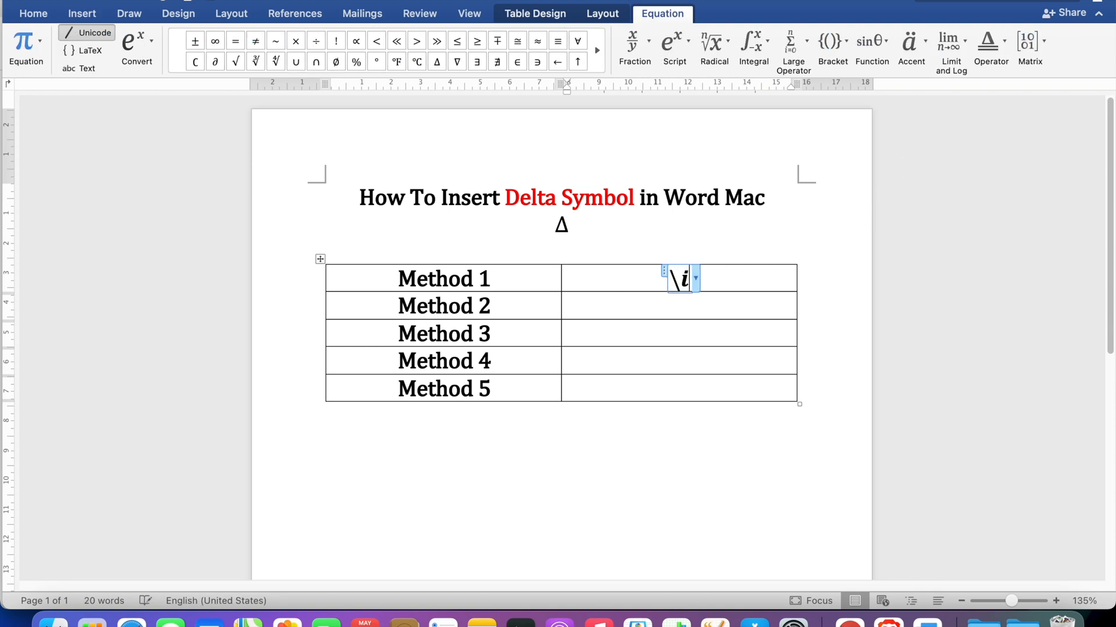
{"action": "type", "text": "nc"}
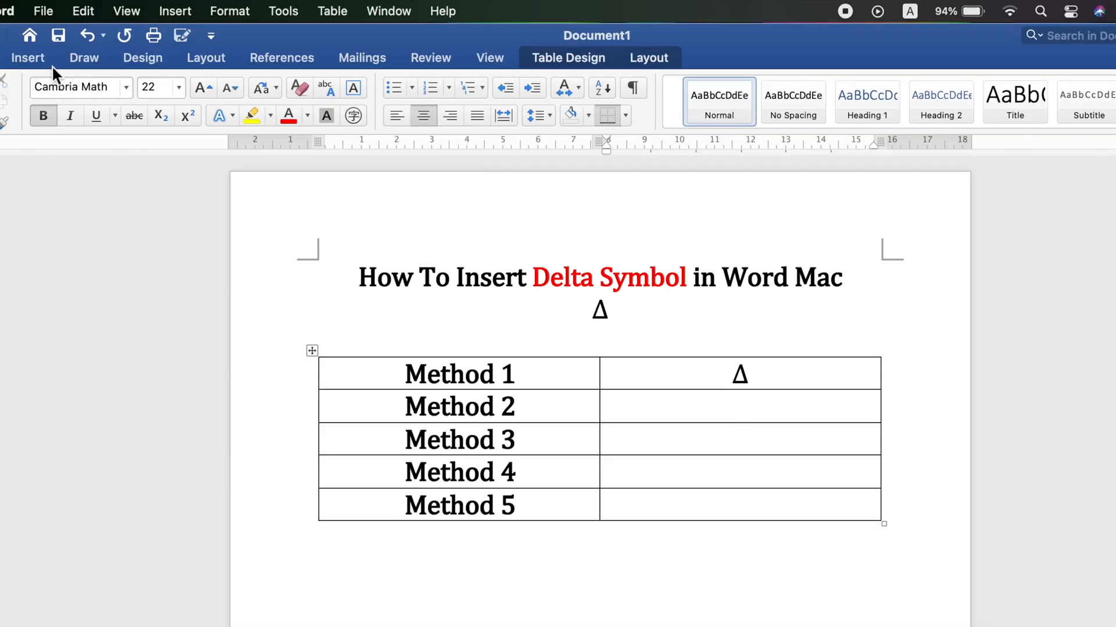
- Place the cursor in the Method 2 row's right-hand cell for the Δ
{"action": "left_click", "coordinate": [27, 58]}
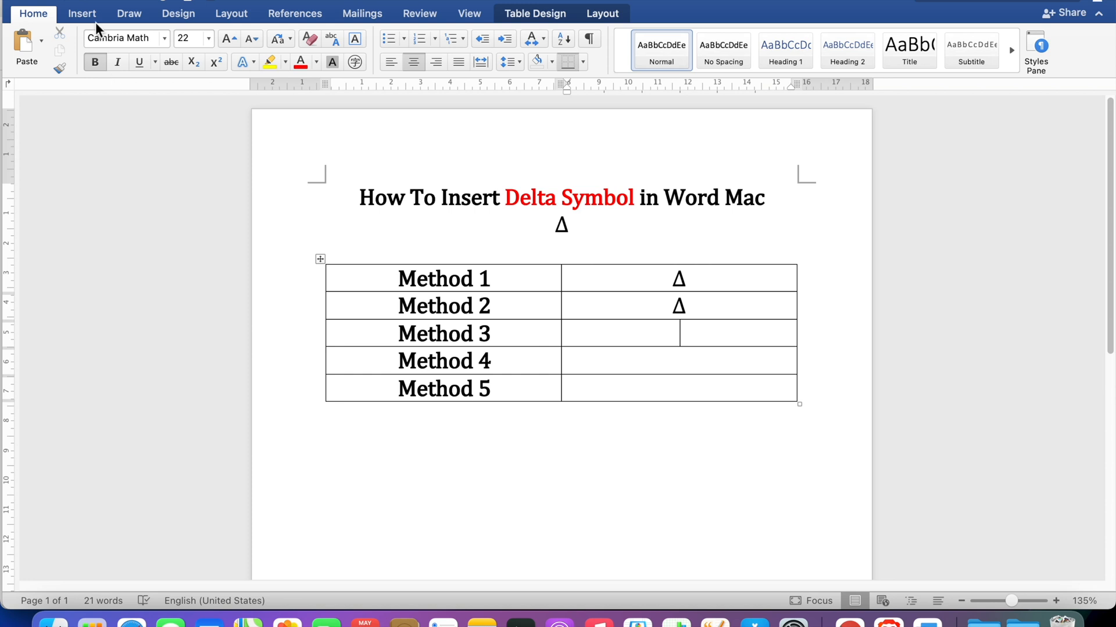
- Insert the Symbol-font capital Delta beside Method 3, then type 'Option + J' for Method 4
{"action": "left_click", "coordinate": [82, 13]}
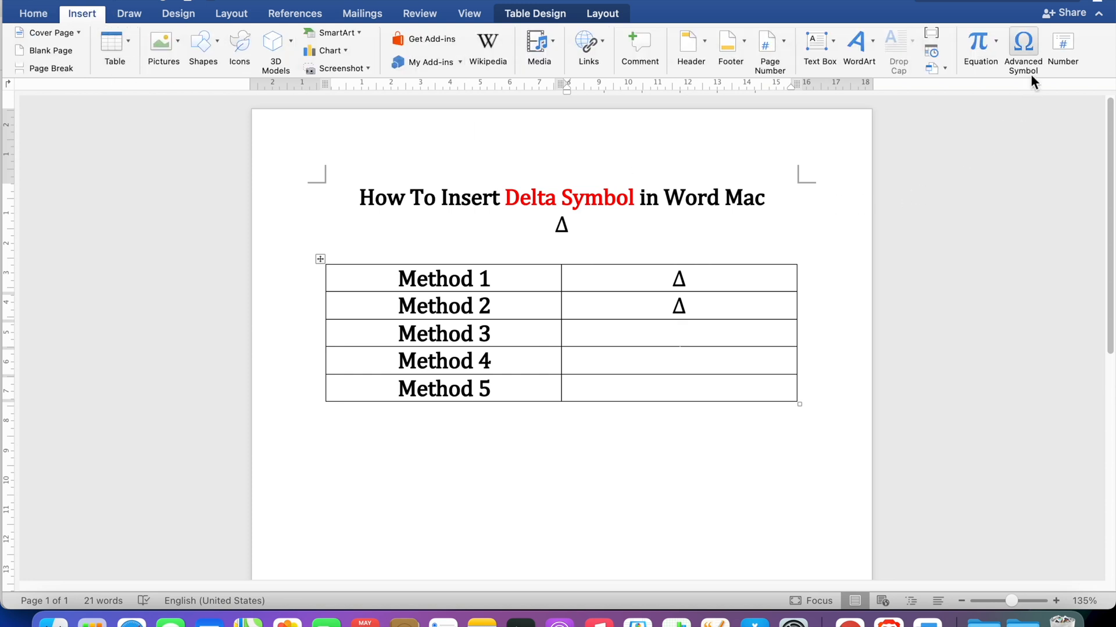
{"action": "mouse_move", "coordinate": [1023, 43]}
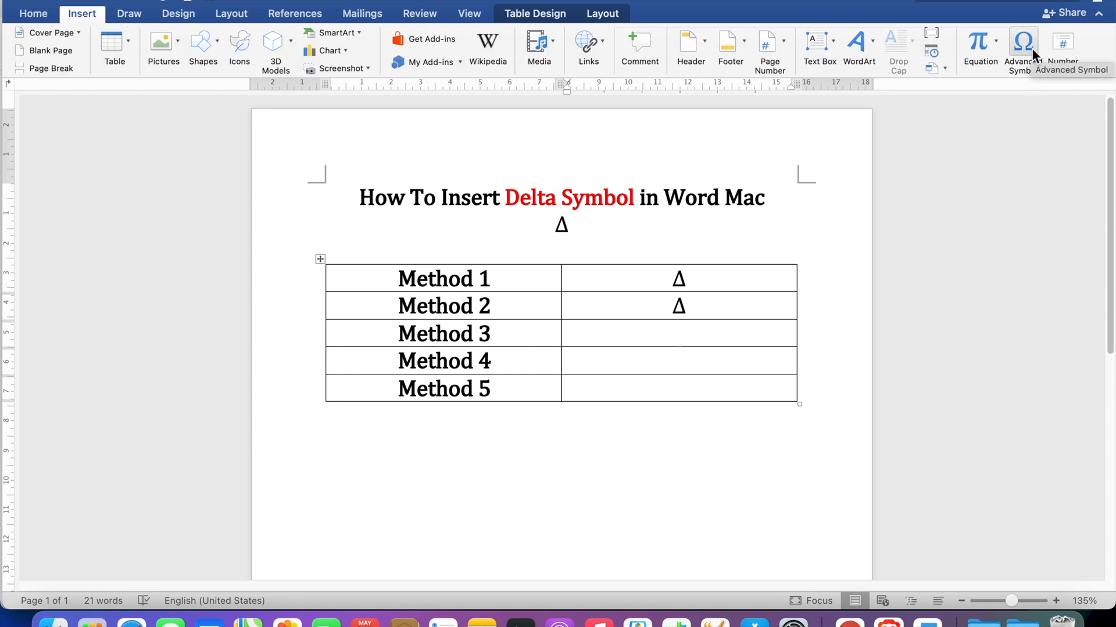
{"action": "left_click", "coordinate": [1023, 42]}
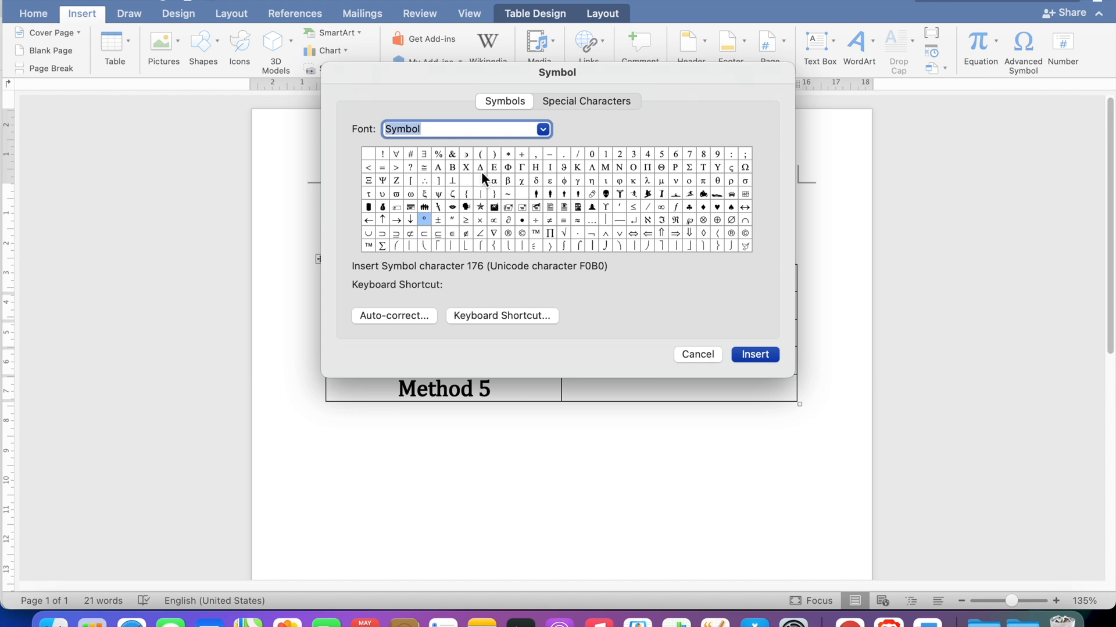
{"action": "left_click", "coordinate": [480, 167]}
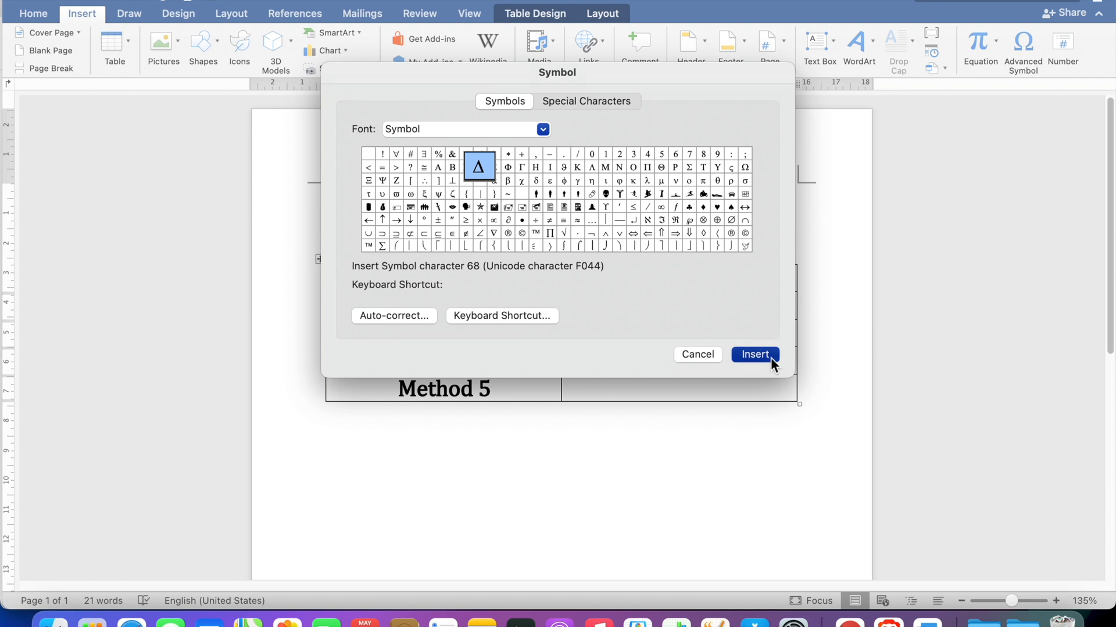
{"action": "left_click", "coordinate": [754, 355]}
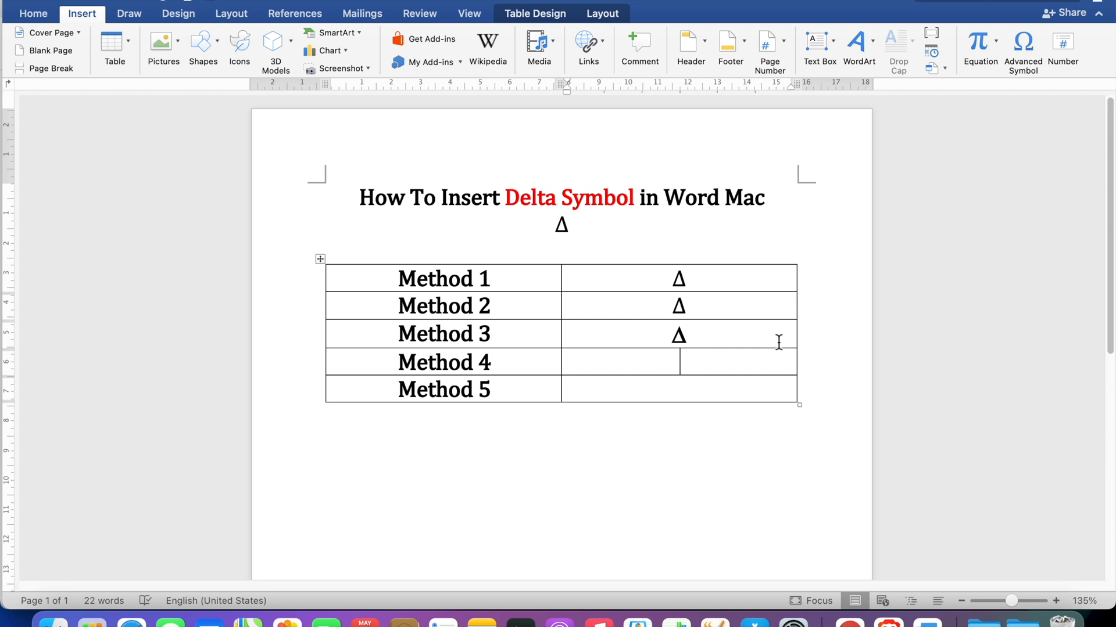
{"action": "type", "text": "Option + J"}
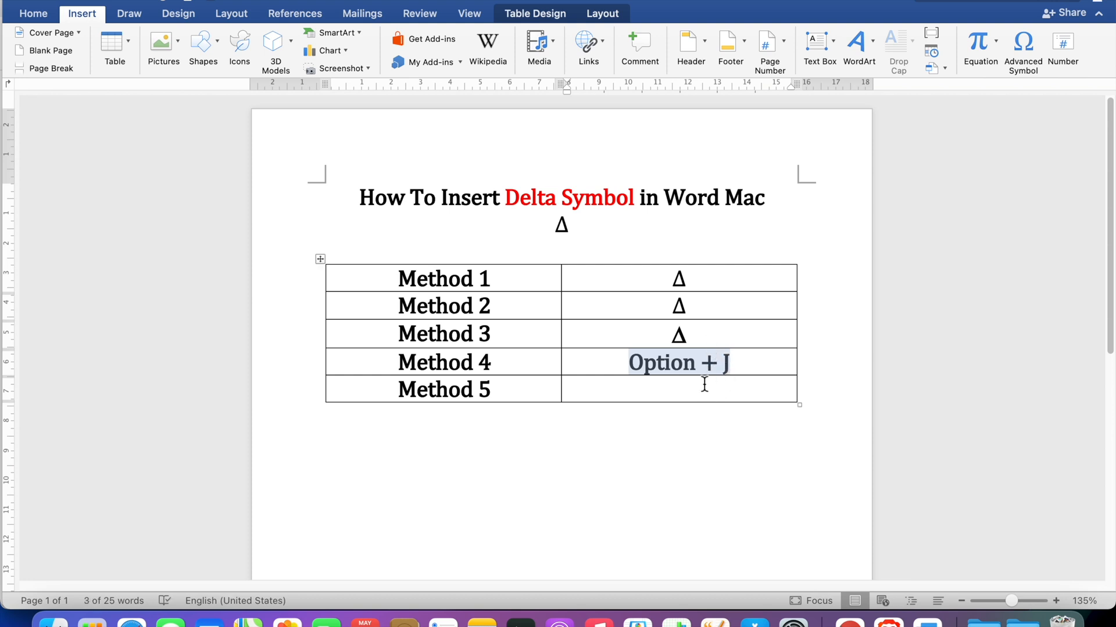
- From the Method 5 cell, search the Emoji & Symbols viewer for 'delta'
{"action": "left_click", "coordinate": [643, 520]}
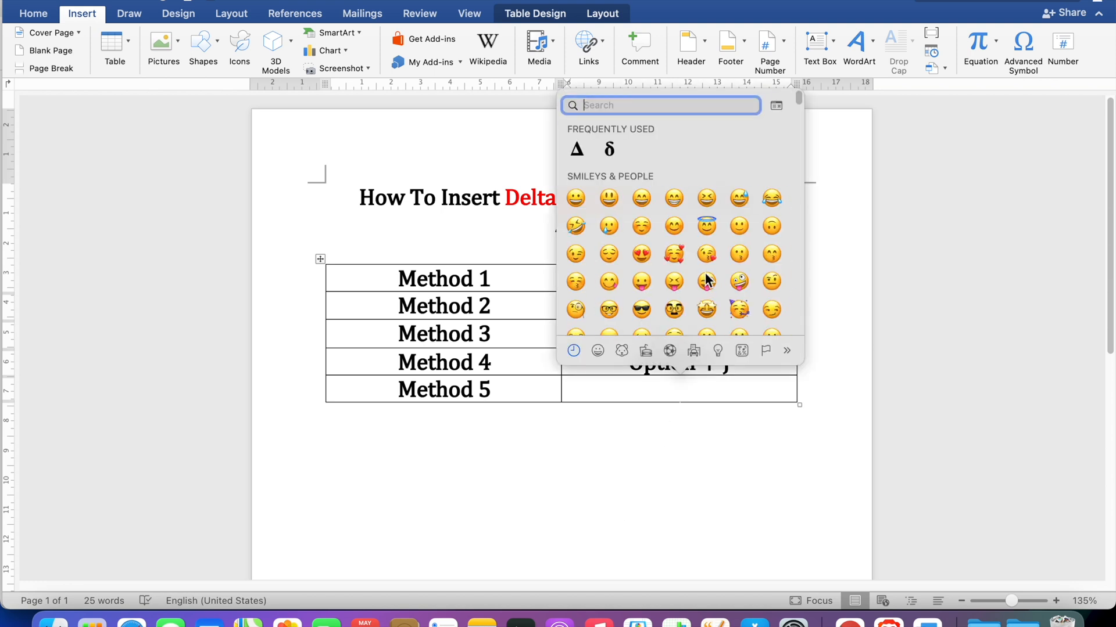
{"action": "mouse_move", "coordinate": [710, 164]}
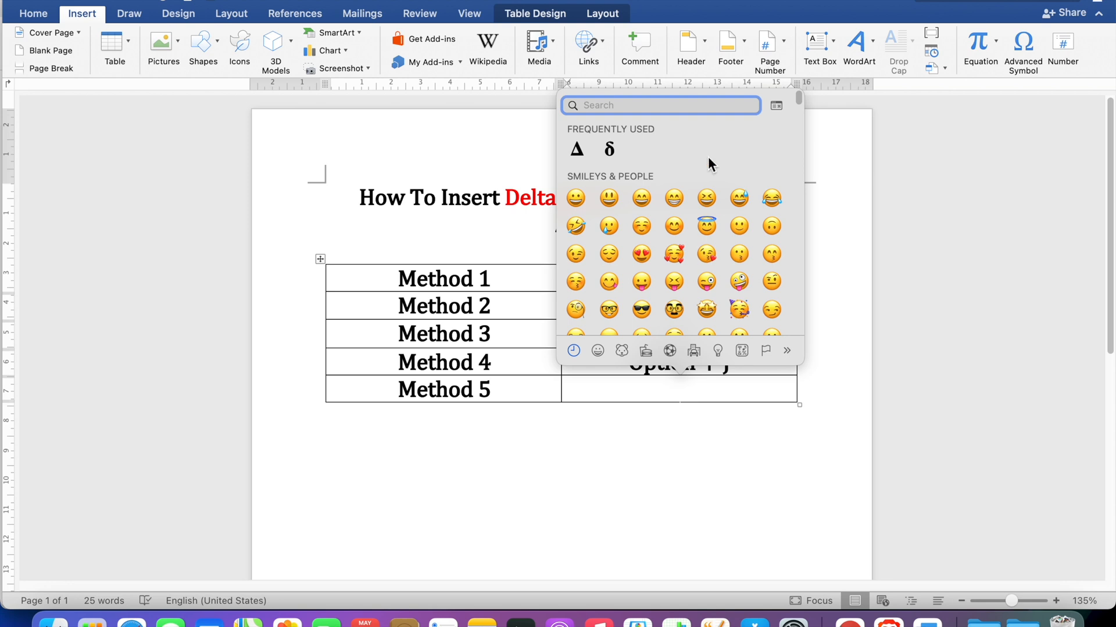
{"action": "type", "text": "delta"}
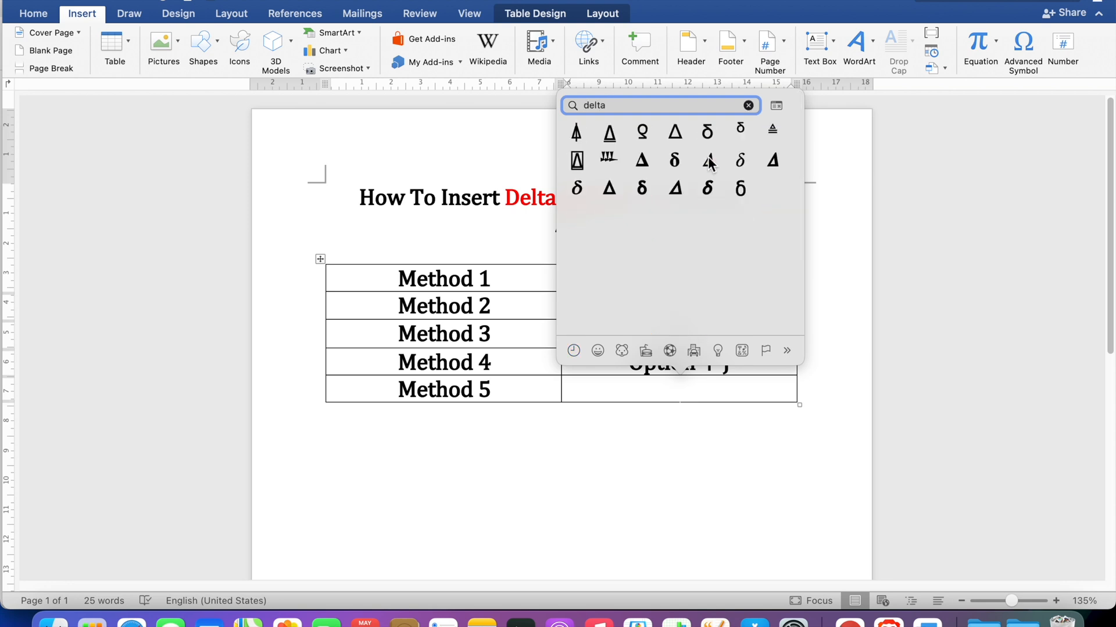
{"action": "mouse_move", "coordinate": [678, 229]}
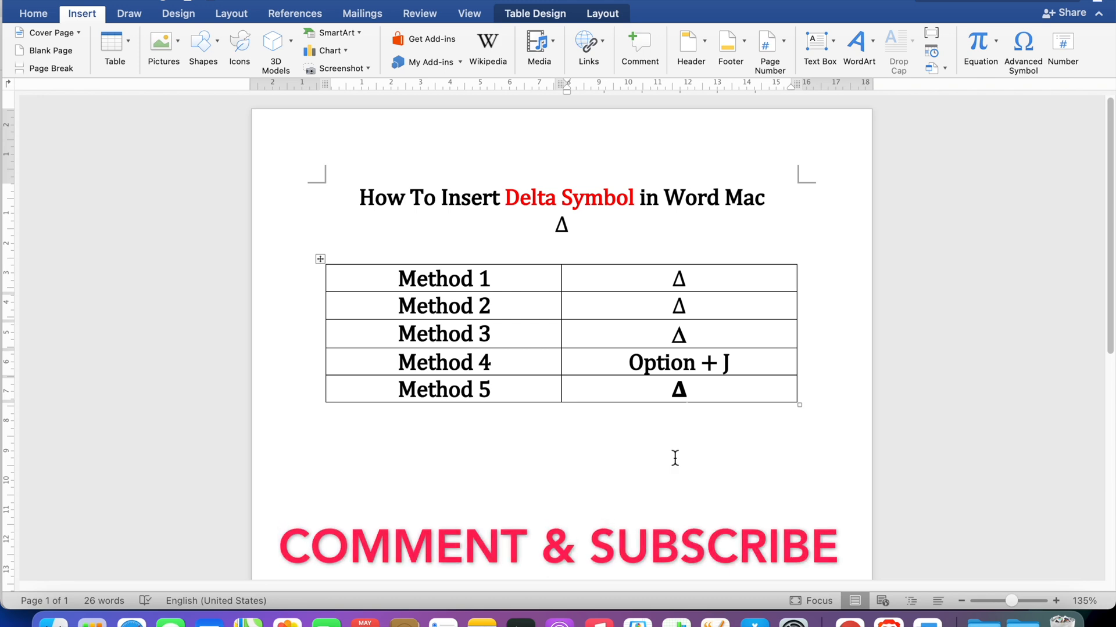
{"action": "left_click", "coordinate": [687, 390]}
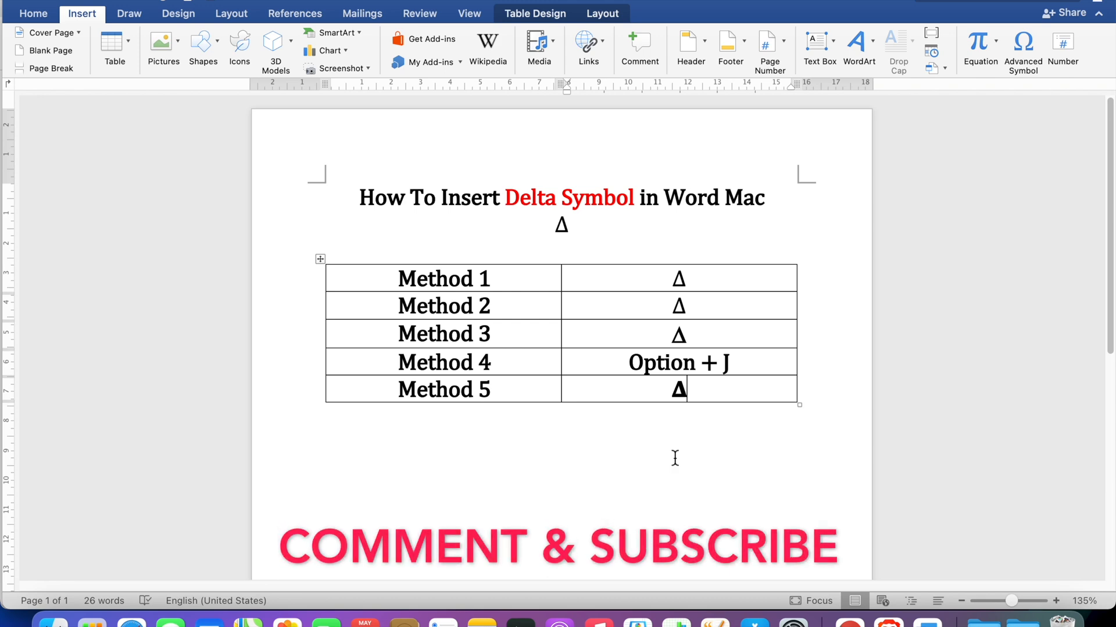